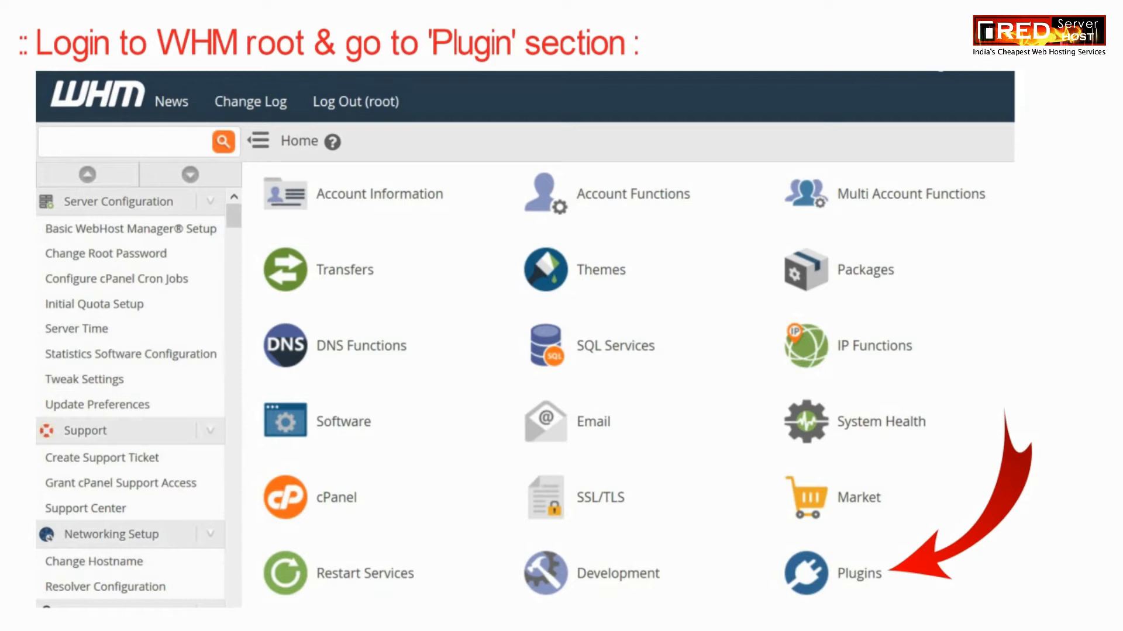
Step: Go to the Plugins section from the WHM home page
{"action": "left_click", "coordinate": [858, 573]}
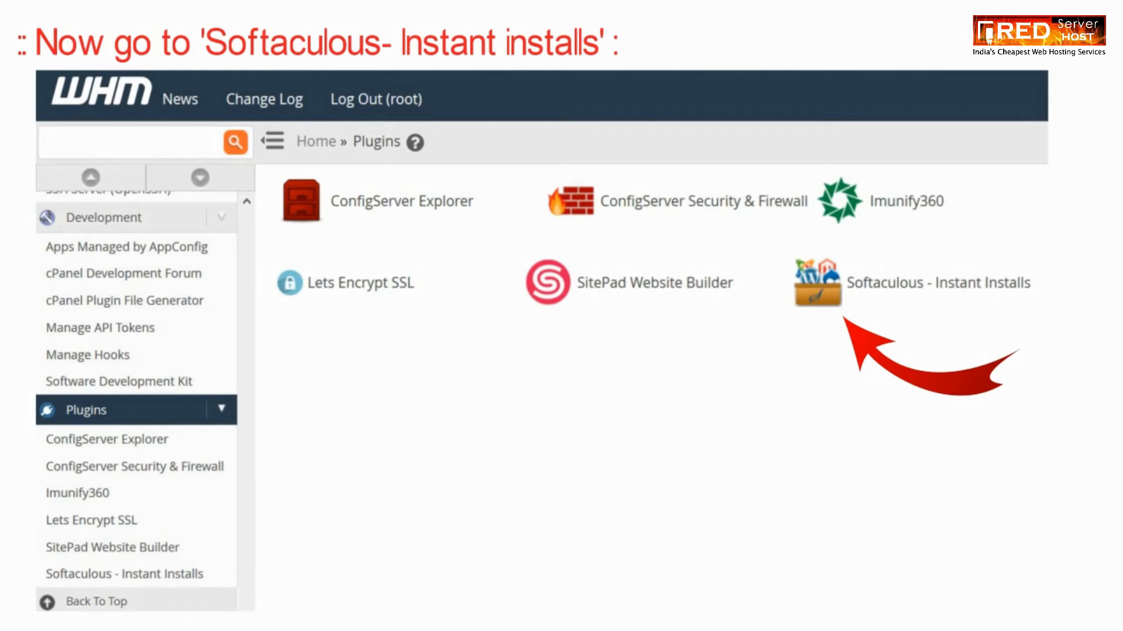
Step: Launch the Softaculous - Instant Installs admin panel from the plugin list
{"action": "left_click", "coordinate": [816, 282]}
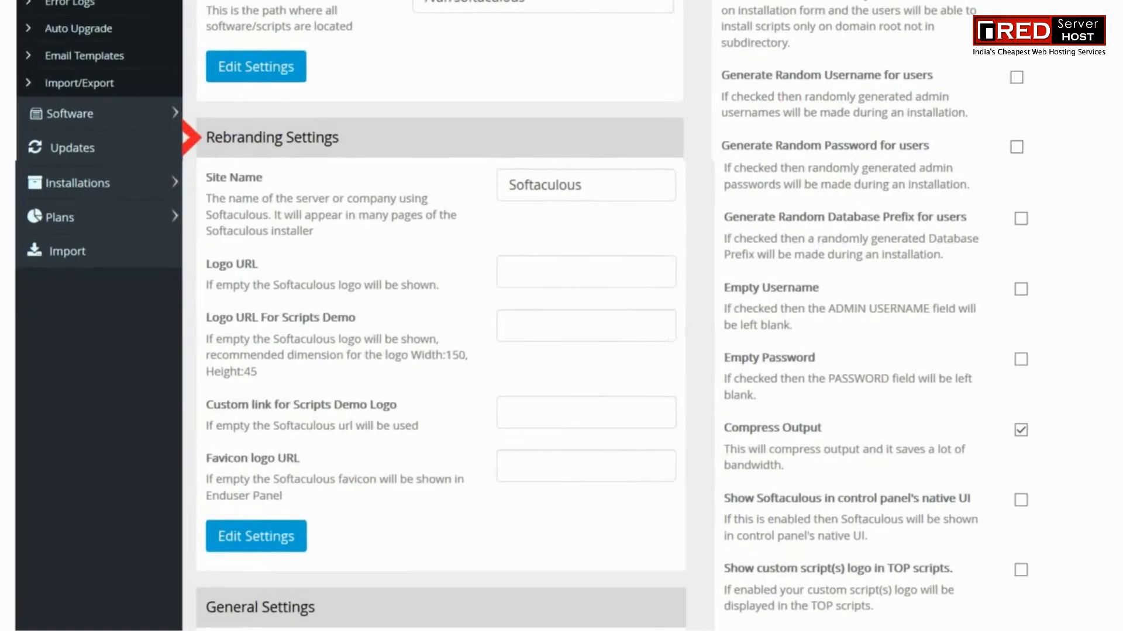
Step: Scroll down to the Rebranding Settings section with Site Name and Logo URL
{"action": "scroll", "scroll_direction": "down", "scroll_amount": 3}
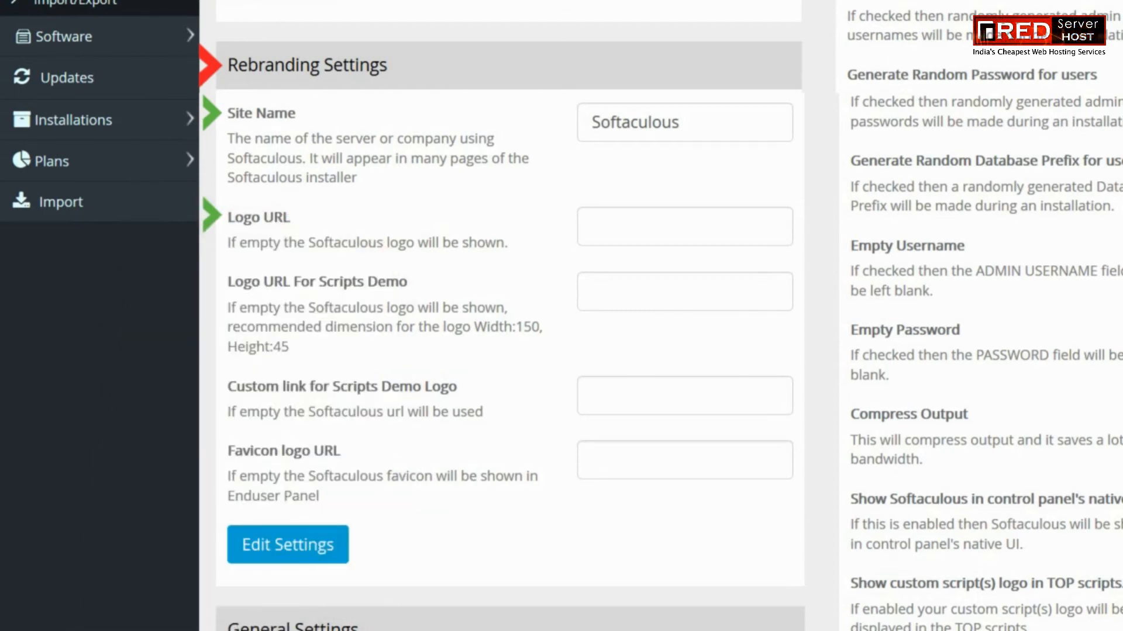
Step: Fill the Logo URL fields with 'enter logo url' and move to the scripts demo logo link
{"action": "type", "text": "enter logo url"}
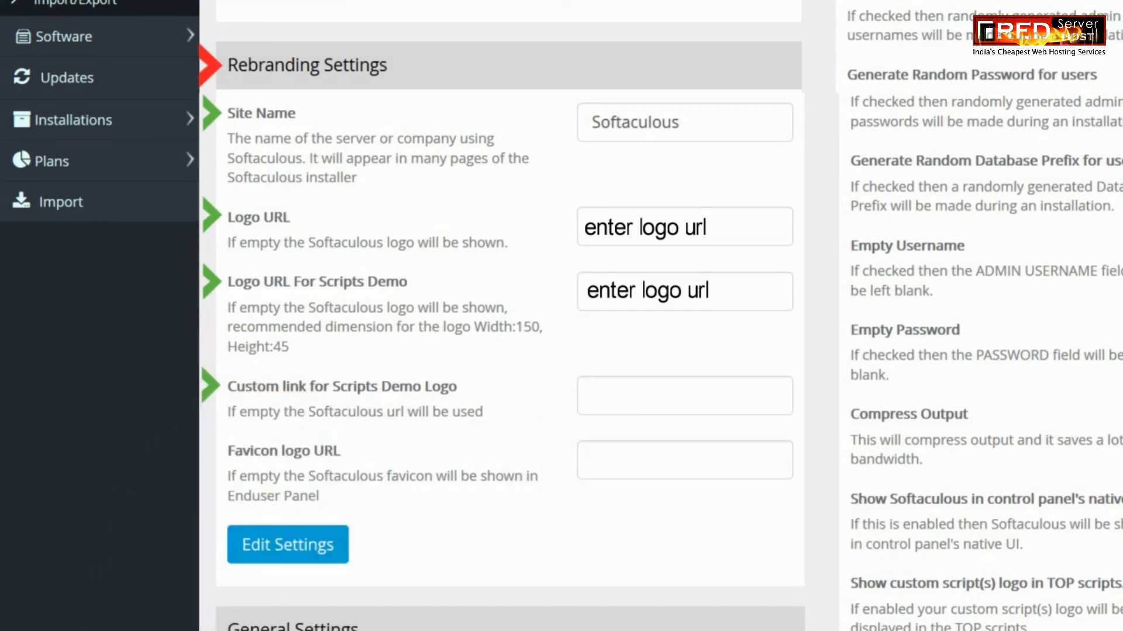
{"action": "left_click", "coordinate": [683, 395]}
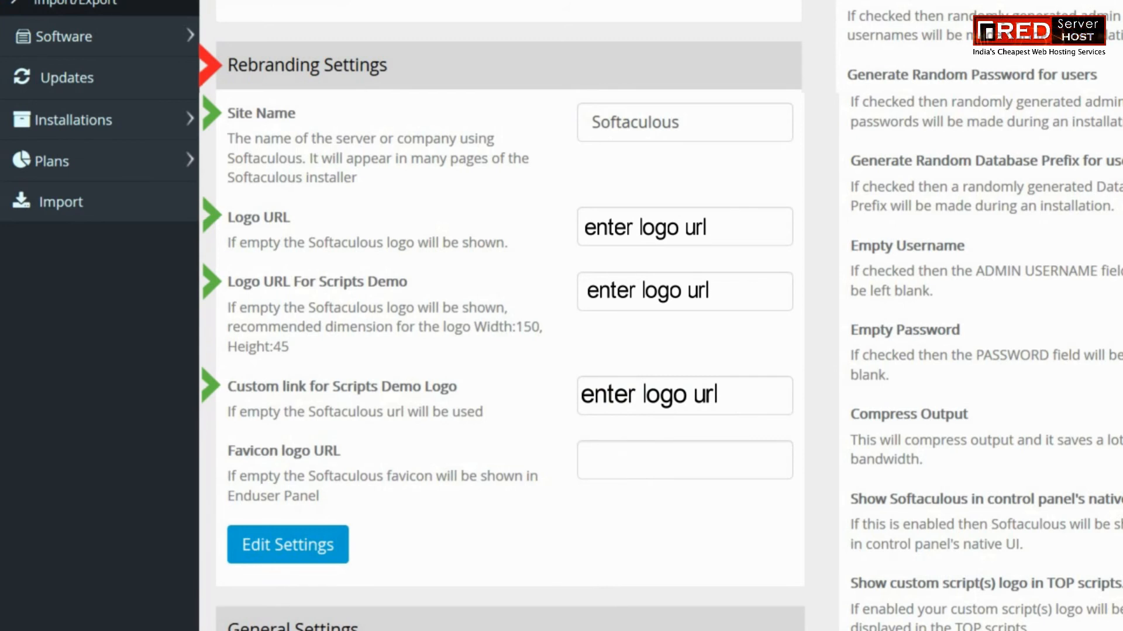